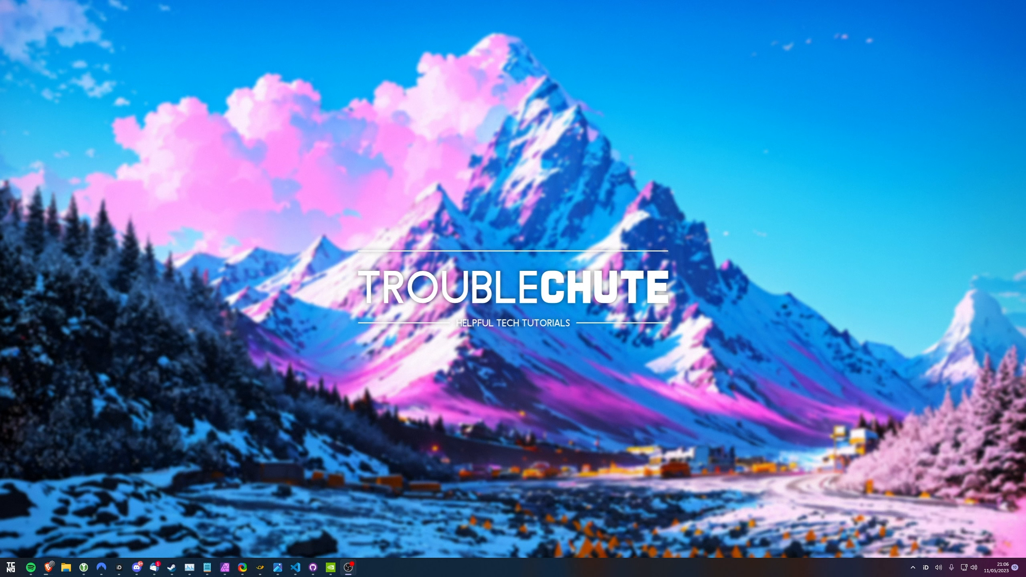
pyautogui.moveTo(45, 113)
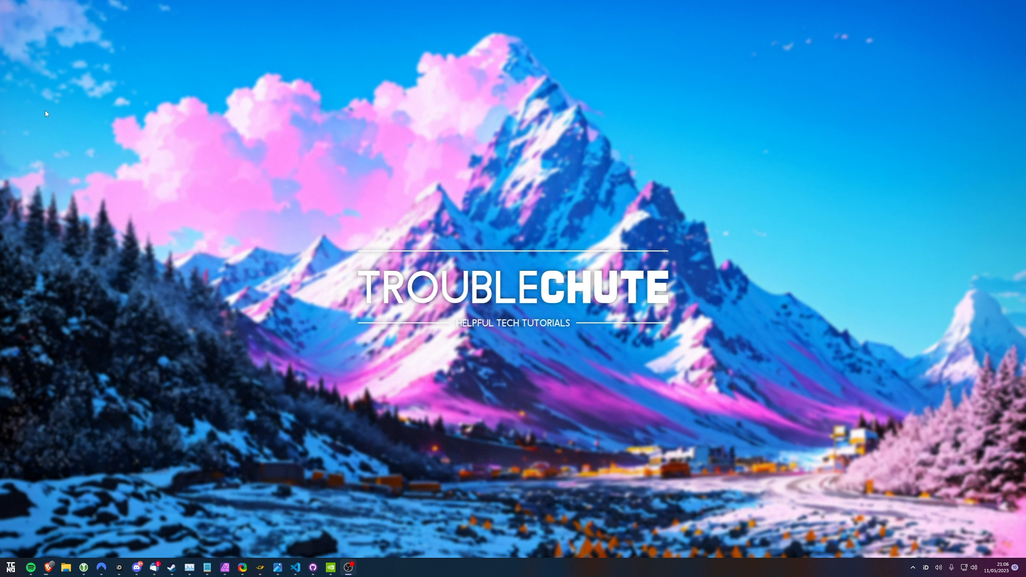
pyautogui.moveTo(488, 298)
pyautogui.write('termina')
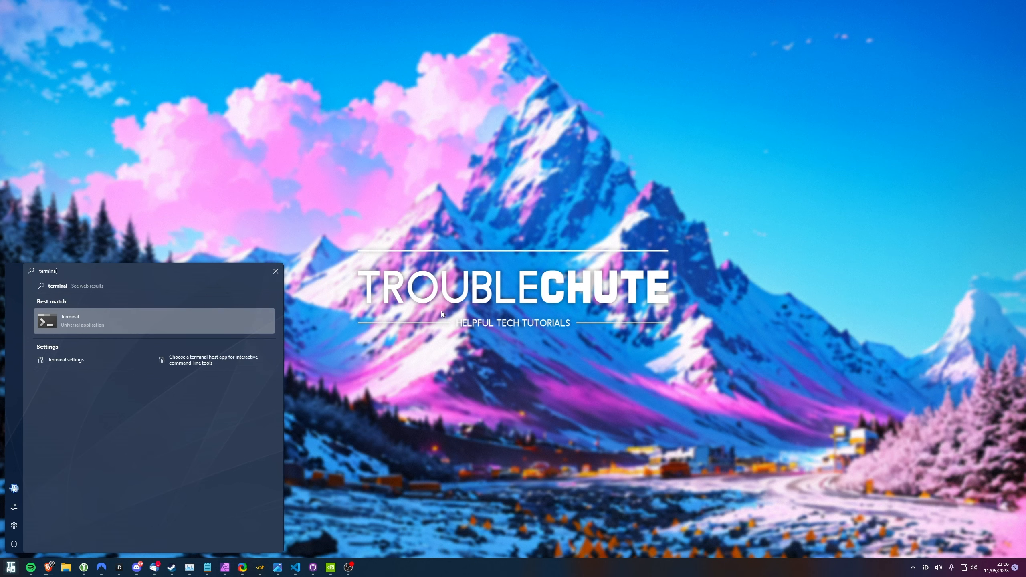
# Step: Launch Windows Terminal from the Start menu search result and focus its PowerShell prompt
pyautogui.rightClick(154, 320)
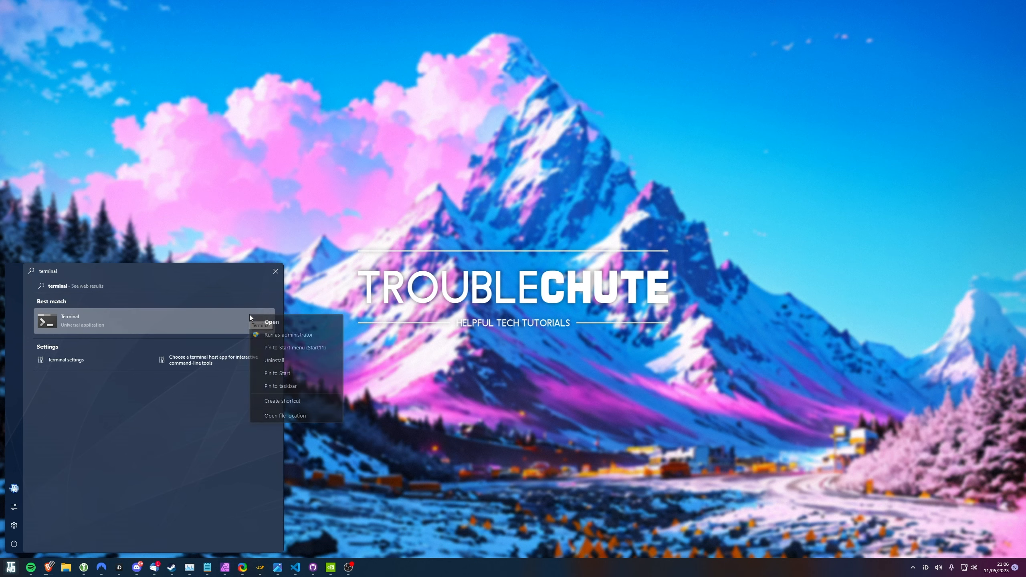
pyautogui.click(270, 321)
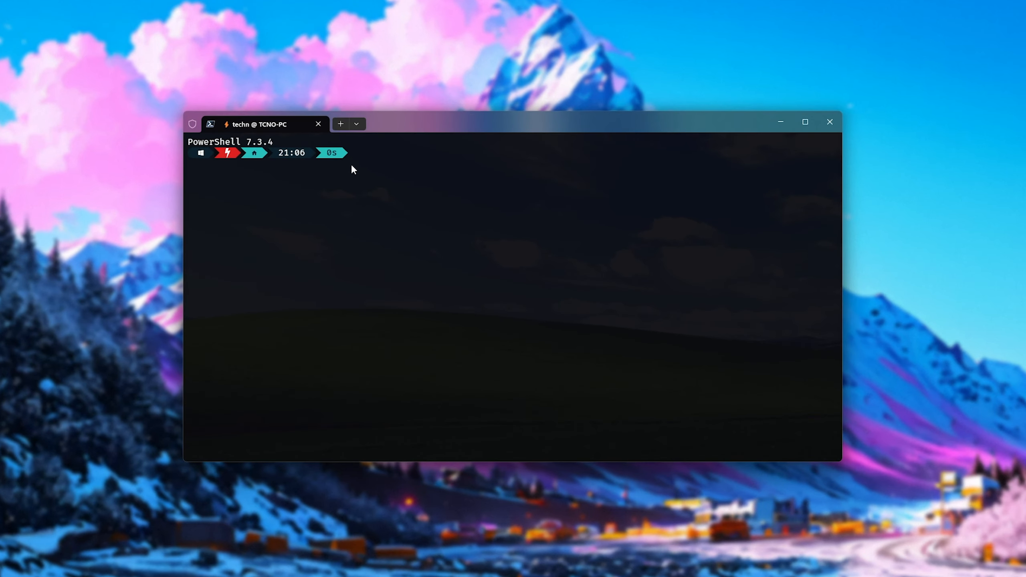
pyautogui.moveTo(358, 124)
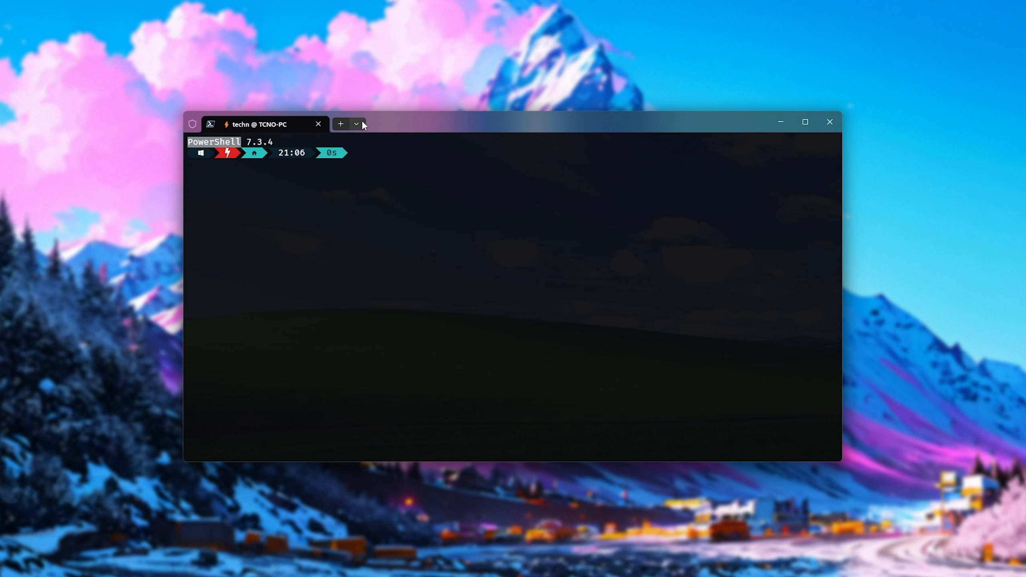
pyautogui.click(357, 124)
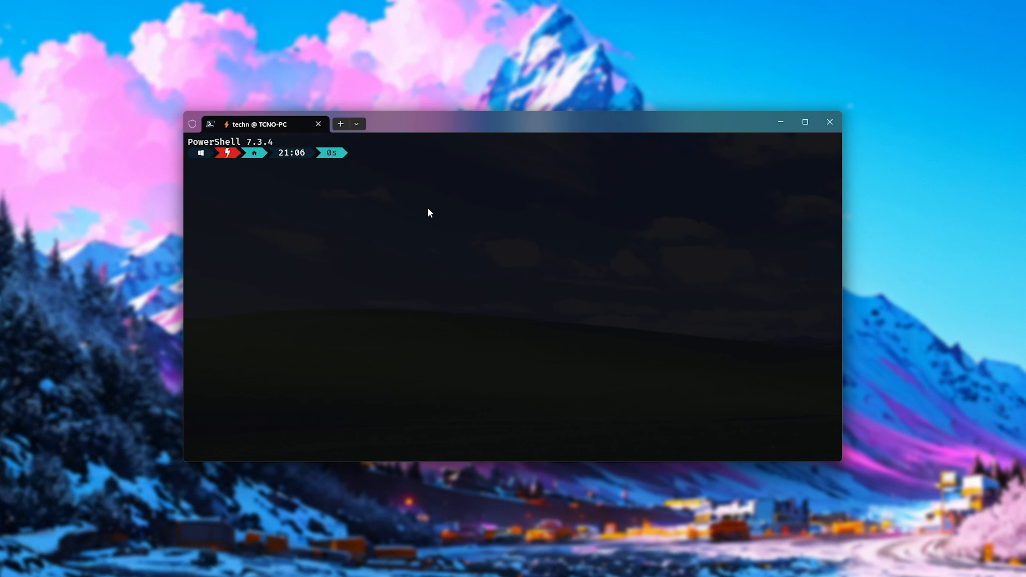
# Step: Run 'iex (irm wizardlm.tc.ht)' and answer n to re-downloading the oobabooga_windows folder
pyautogui.write('iex (irm mpt.tc.ht)')
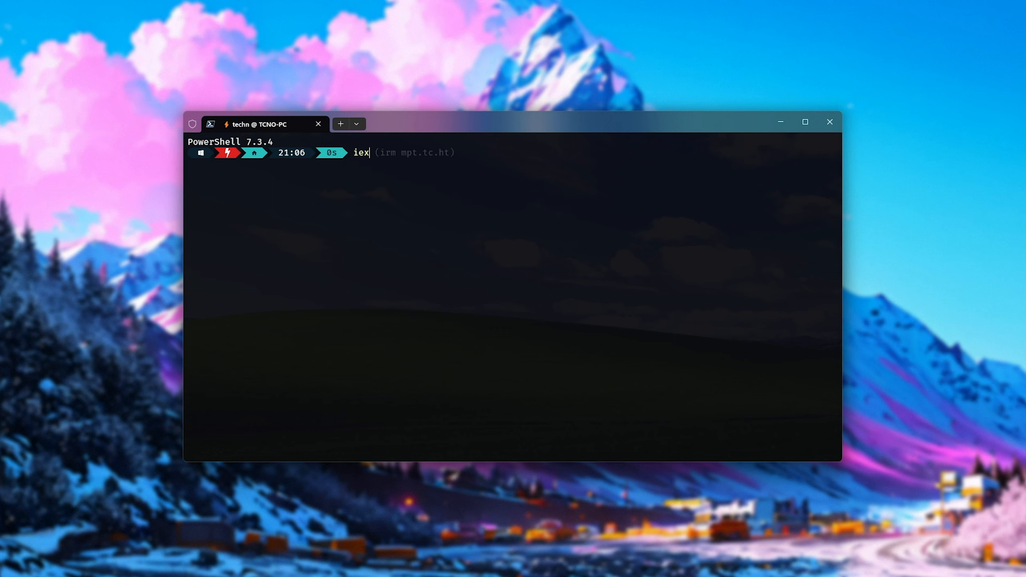
pyautogui.write('wizardlm')
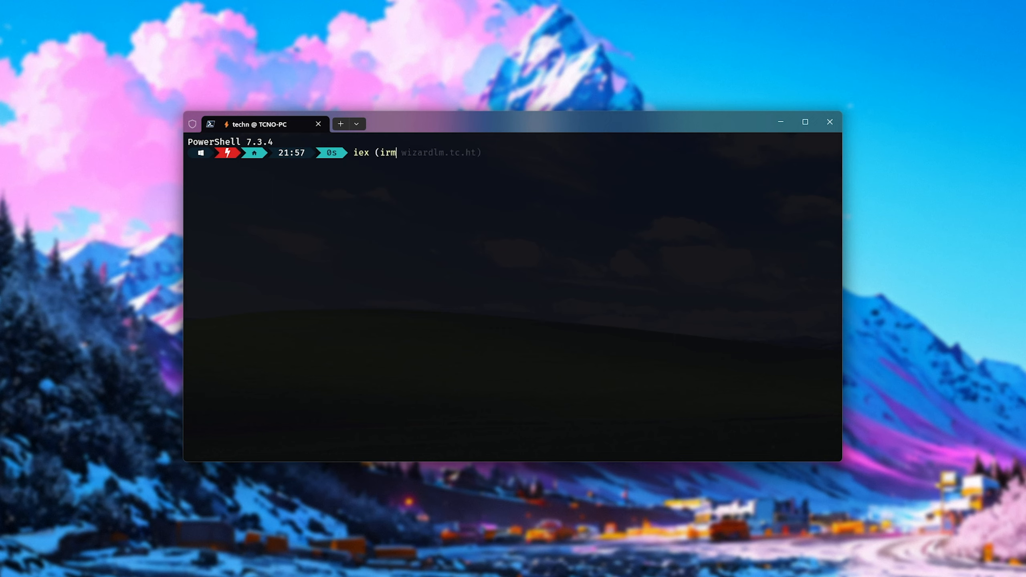
pyautogui.write('wizardlm.tc.ht)')
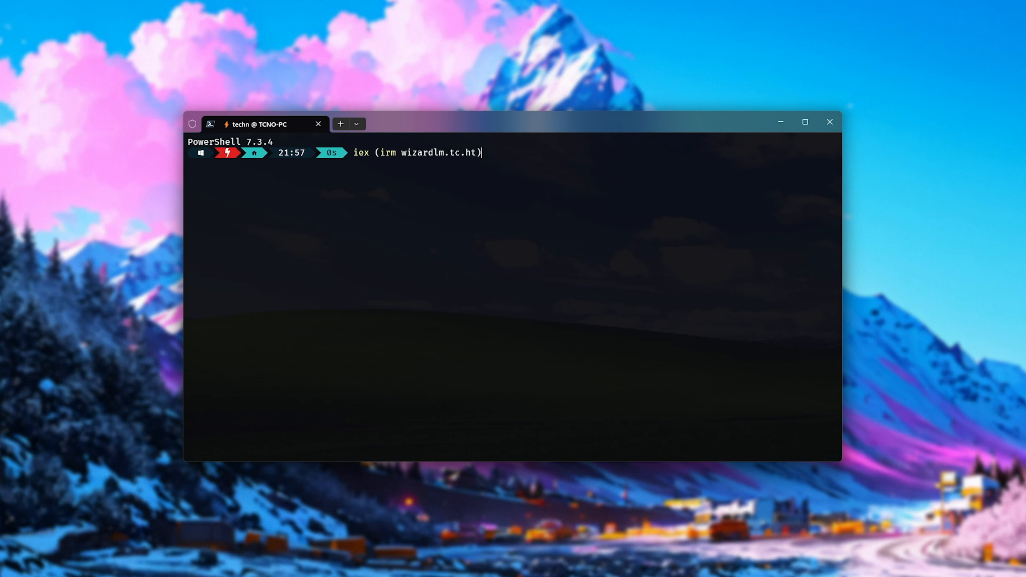
pyautogui.press('Return')
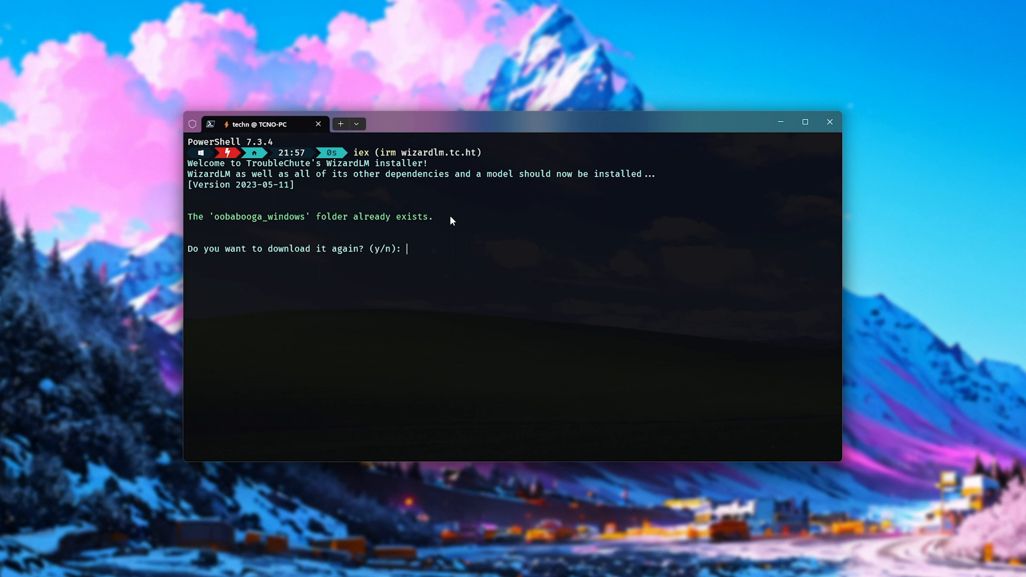
pyautogui.moveTo(422, 412)
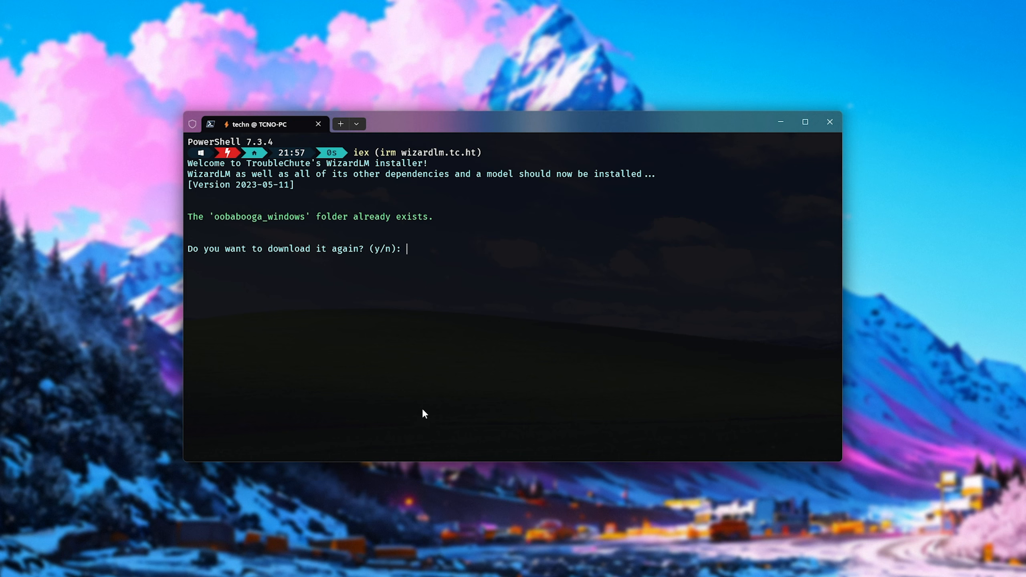
pyautogui.moveTo(432, 196)
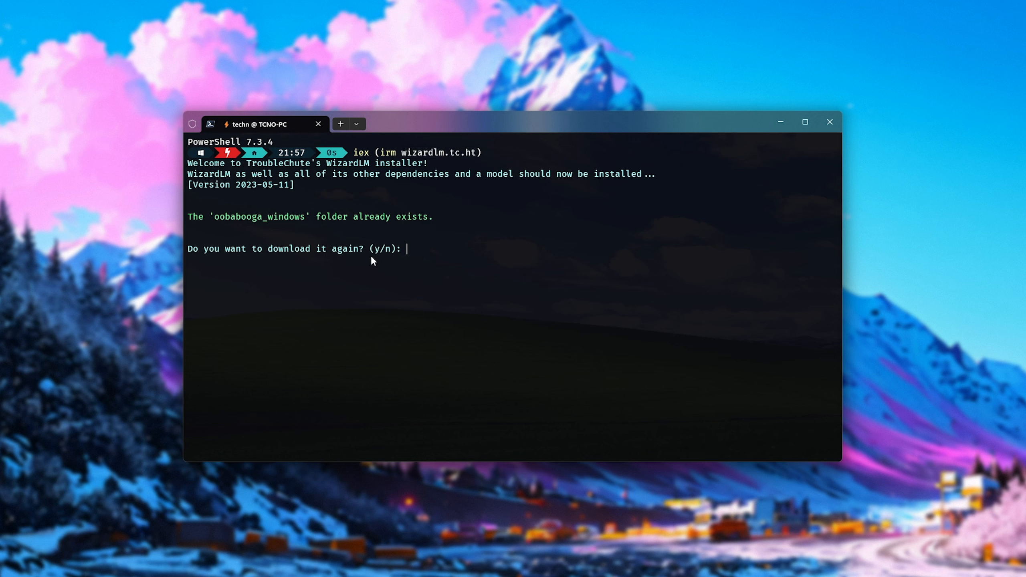
pyautogui.moveTo(433, 260)
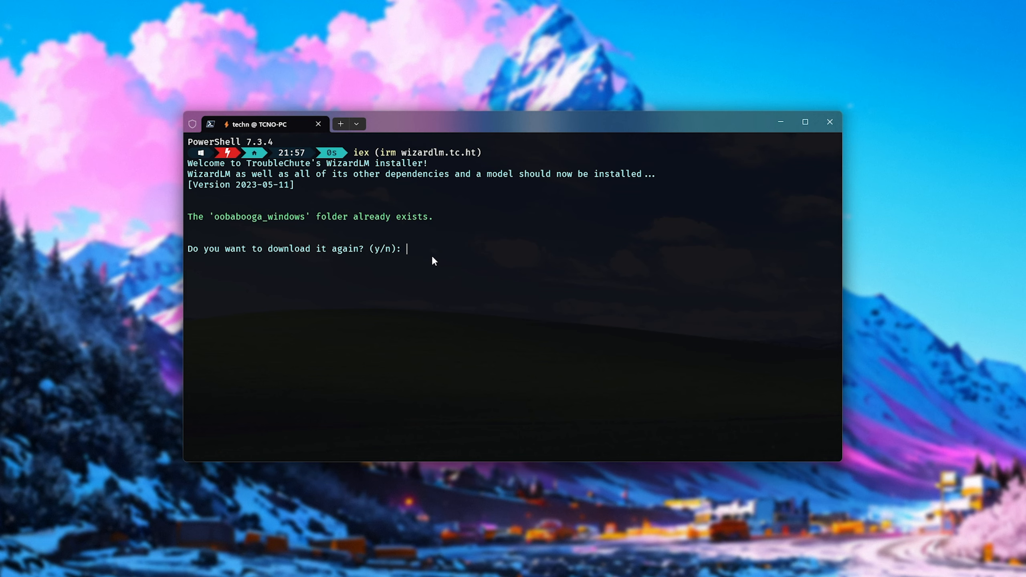
pyautogui.write('n')
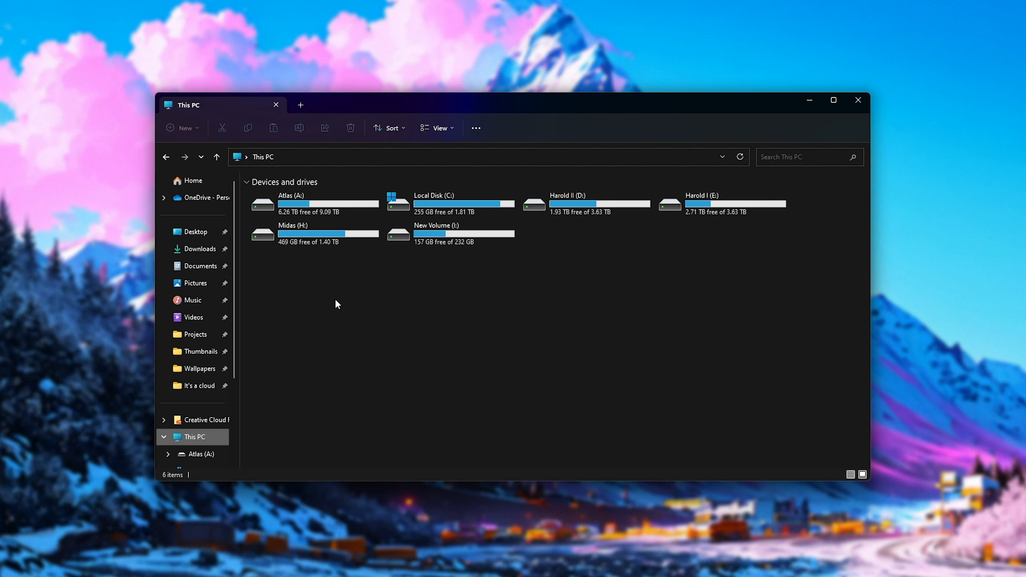
# Step: Navigate File Explorer to C:\TCHT\oobabooga_windows to see its batch scripts
pyautogui.doubleClick(433, 203)
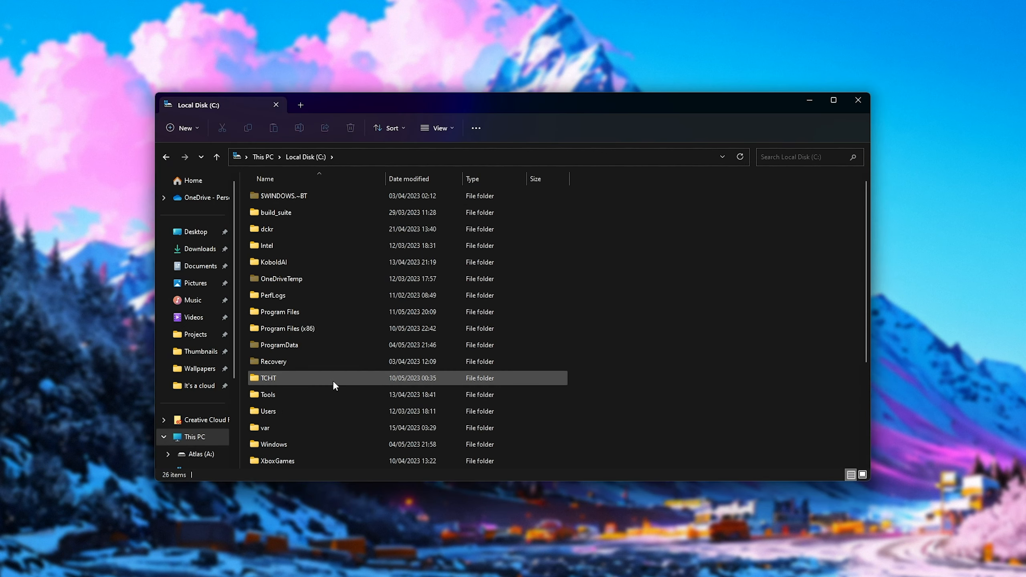
pyautogui.doubleClick(268, 377)
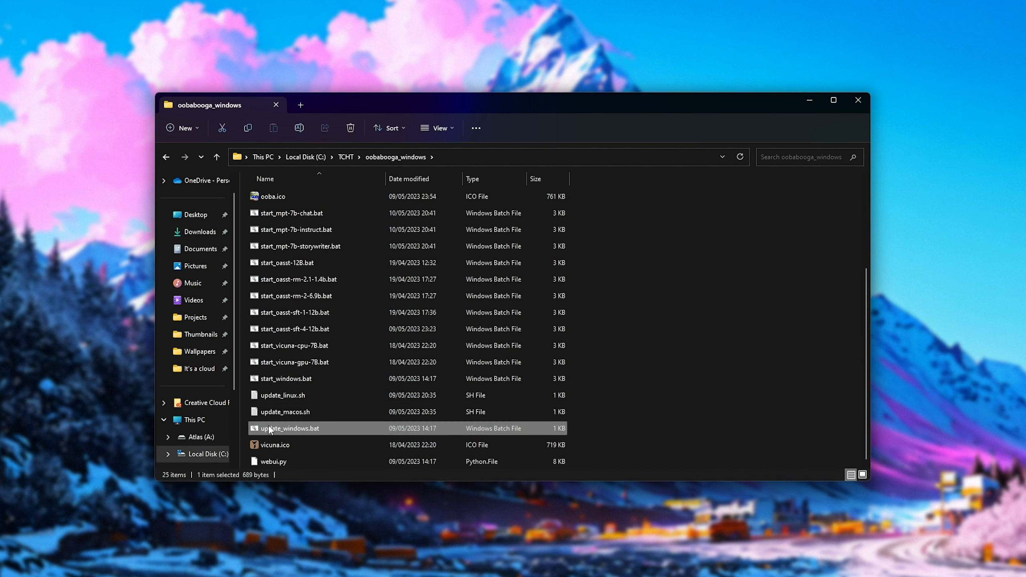
pyautogui.doubleClick(290, 428)
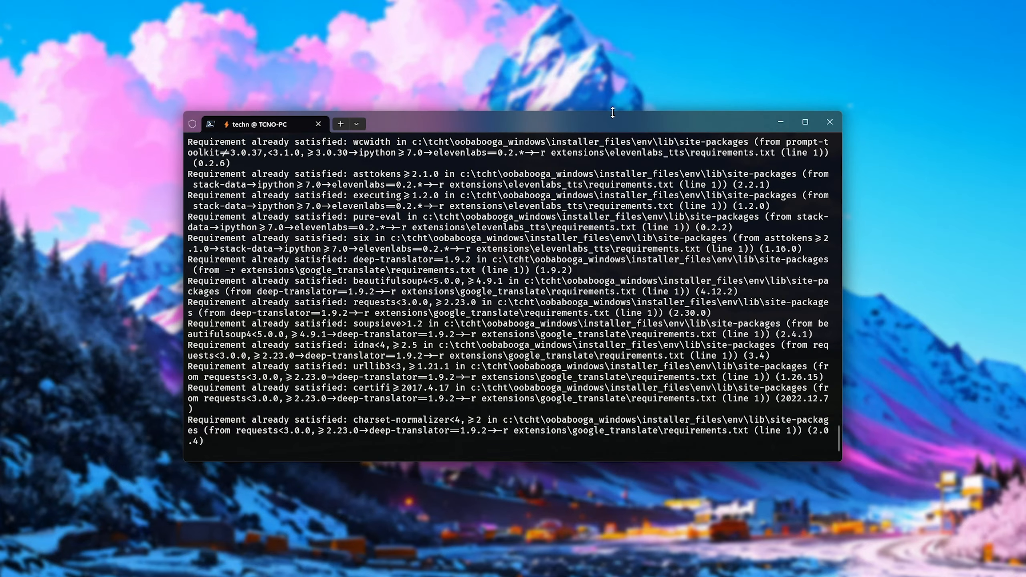
# Step: Wait through the pip requirement checks and clear the stray character at the model menu prompt
pyautogui.scroll(-3)
pyautogui.write('b')
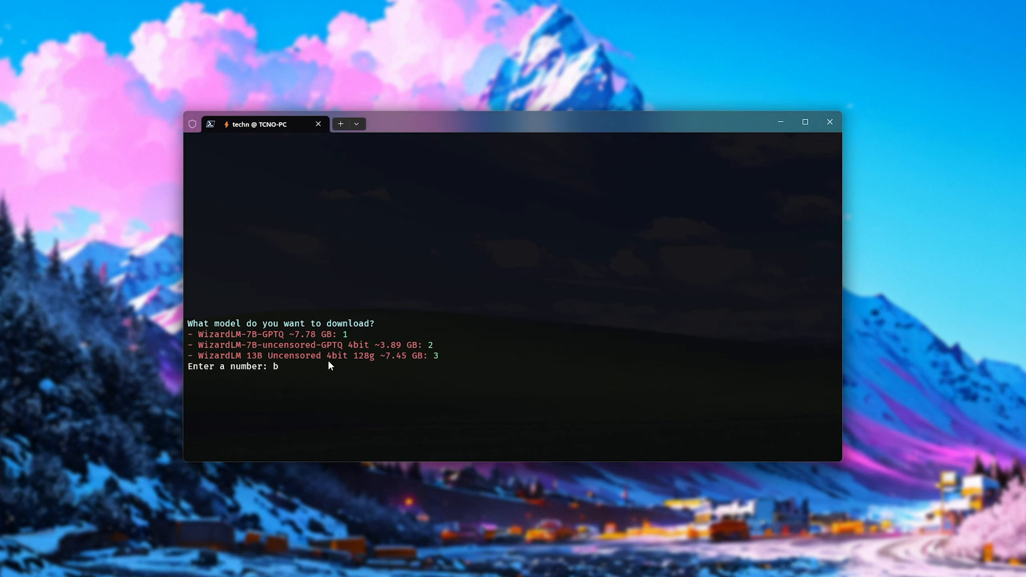
pyautogui.moveTo(201, 341)
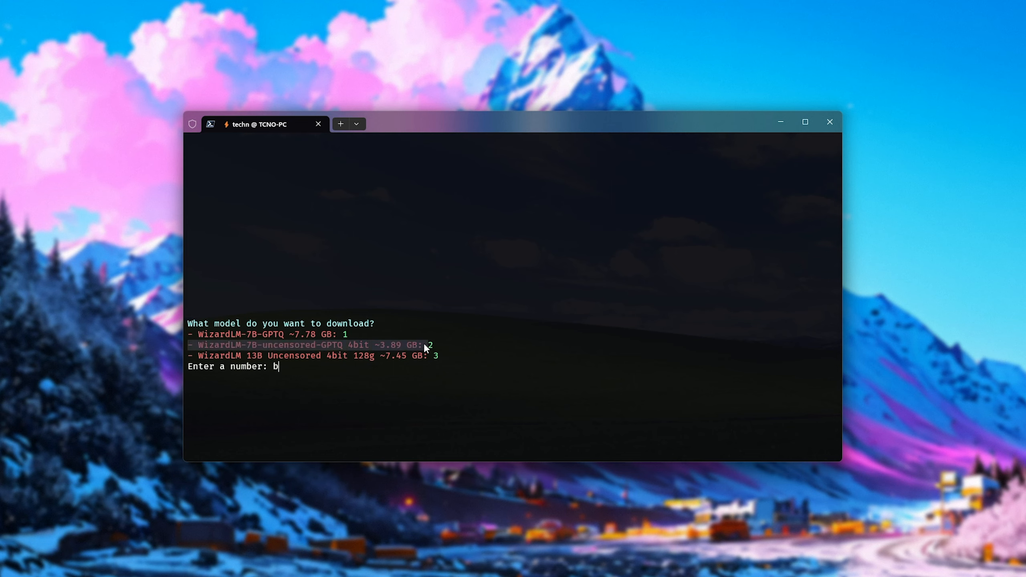
pyautogui.moveTo(437, 392)
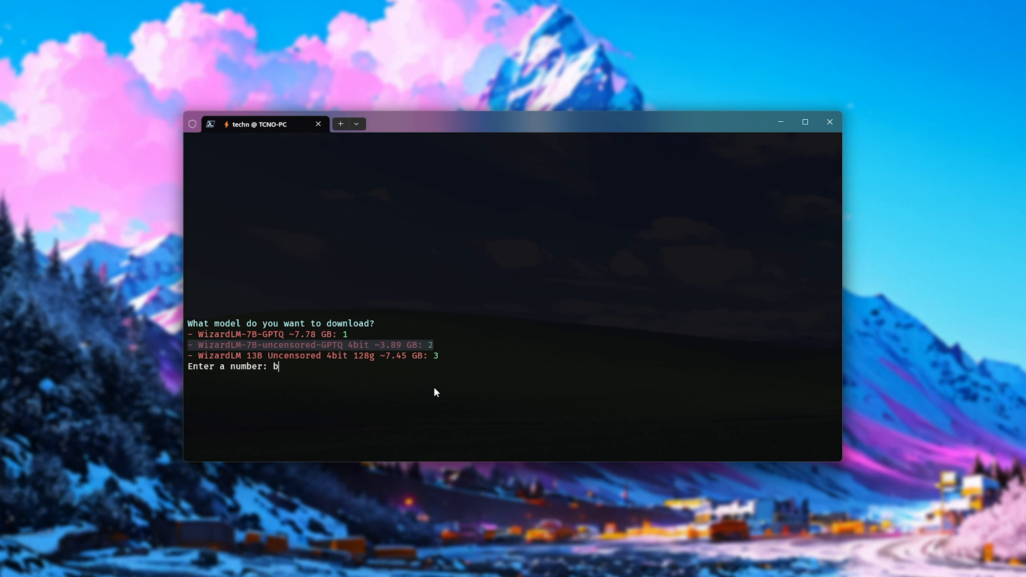
pyautogui.moveTo(216, 366)
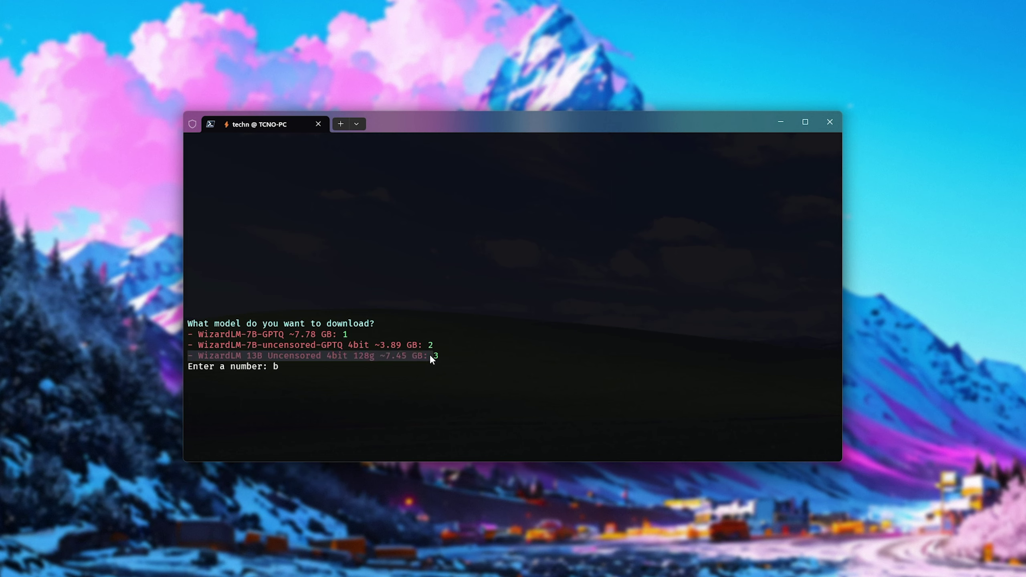
pyautogui.moveTo(372, 359)
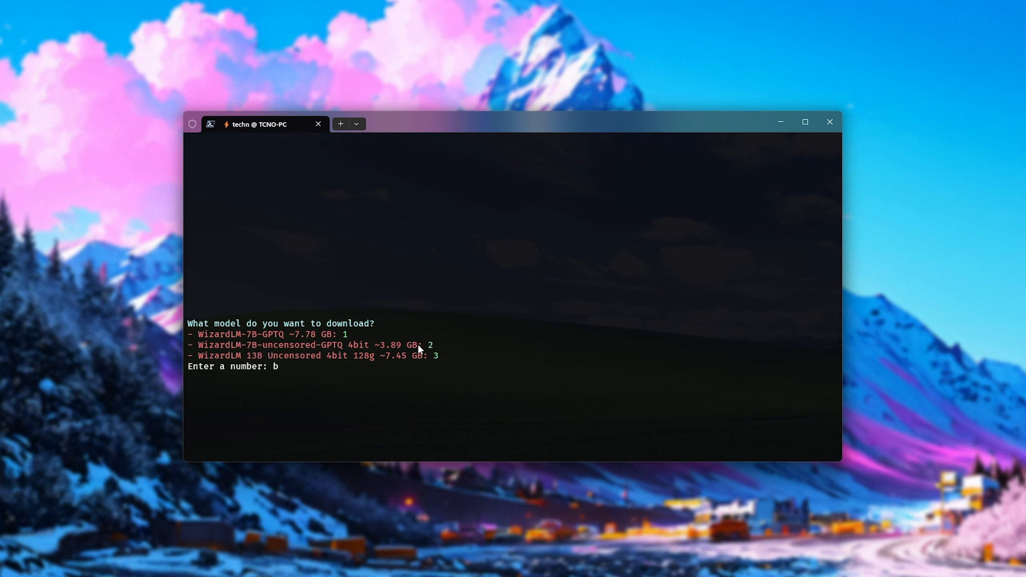
pyautogui.press('Backspace')
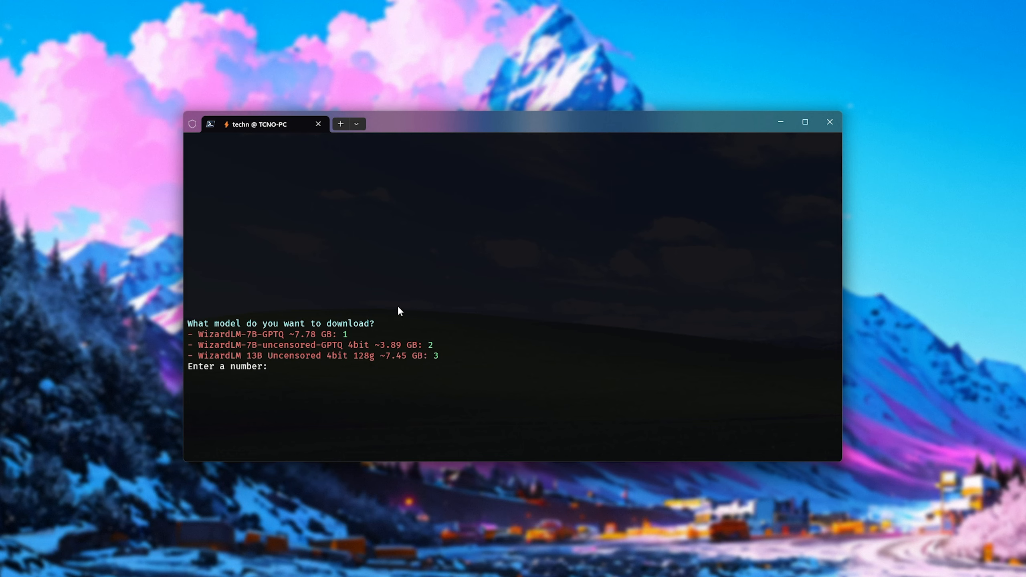
pyautogui.moveTo(307, 341)
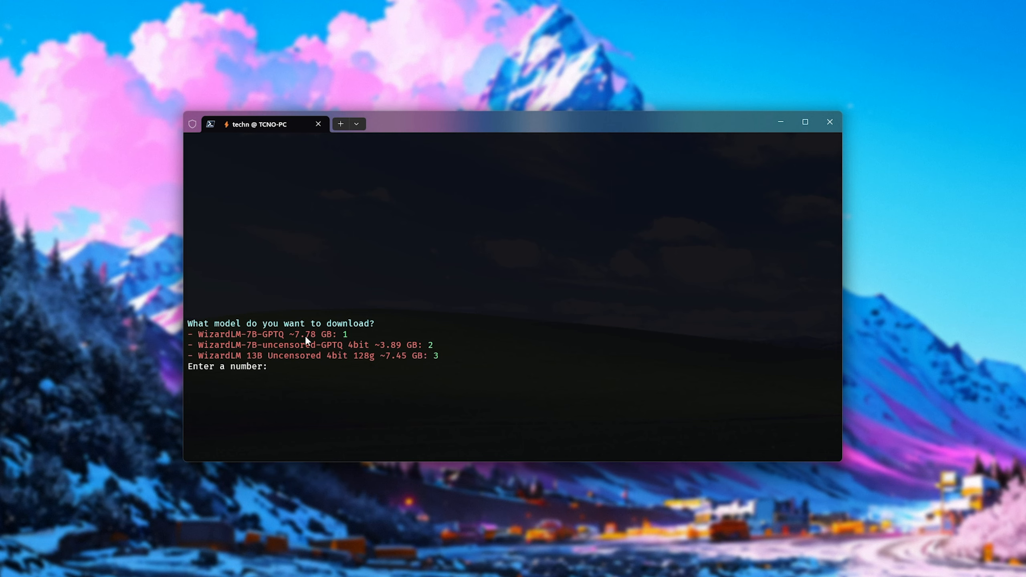
# Step: Choose option 3 to download WizardLM 13B Uncensored 4bit 128g until marked DONE
pyautogui.write('3')
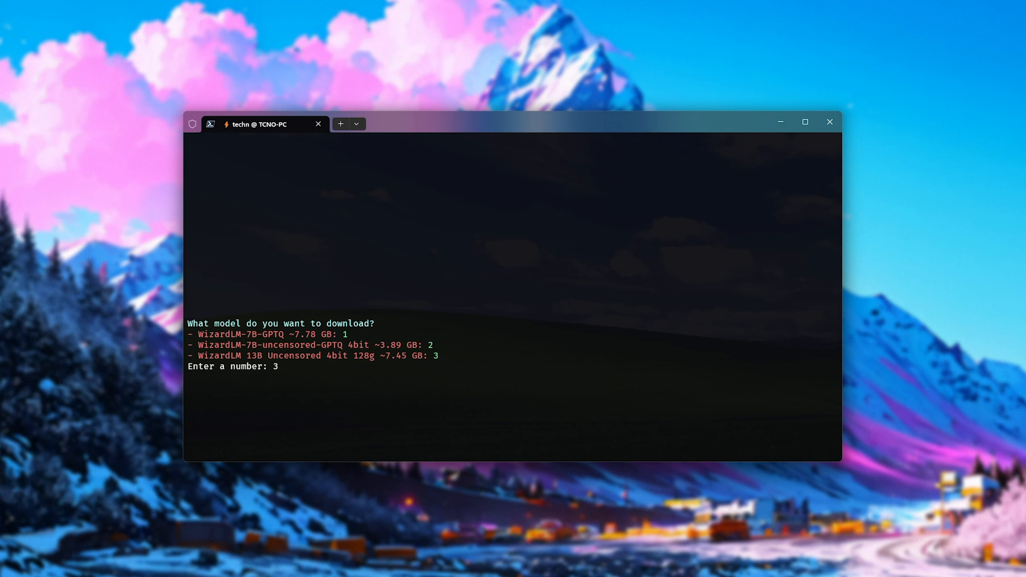
pyautogui.press('Return')
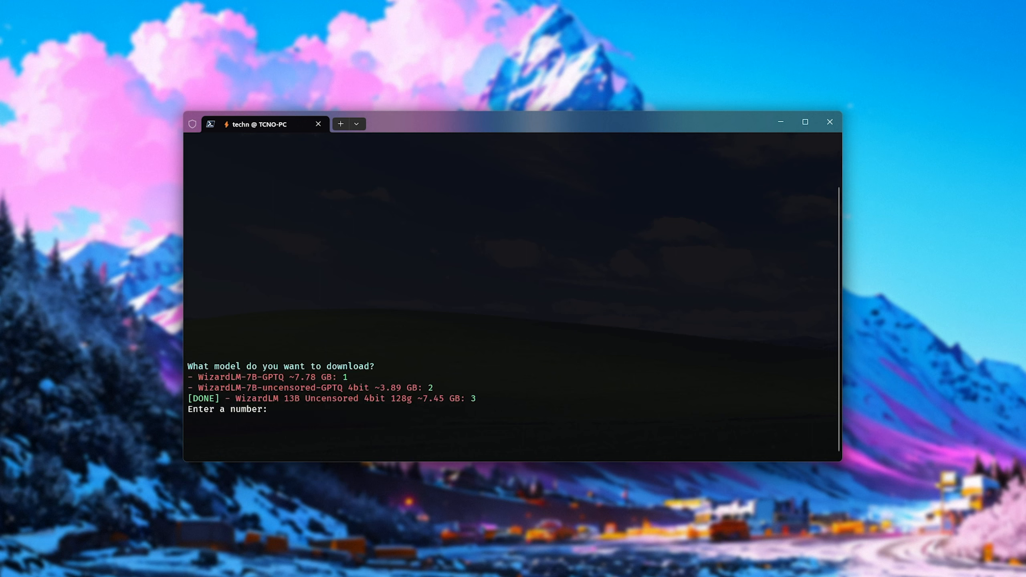
pyautogui.write('2')
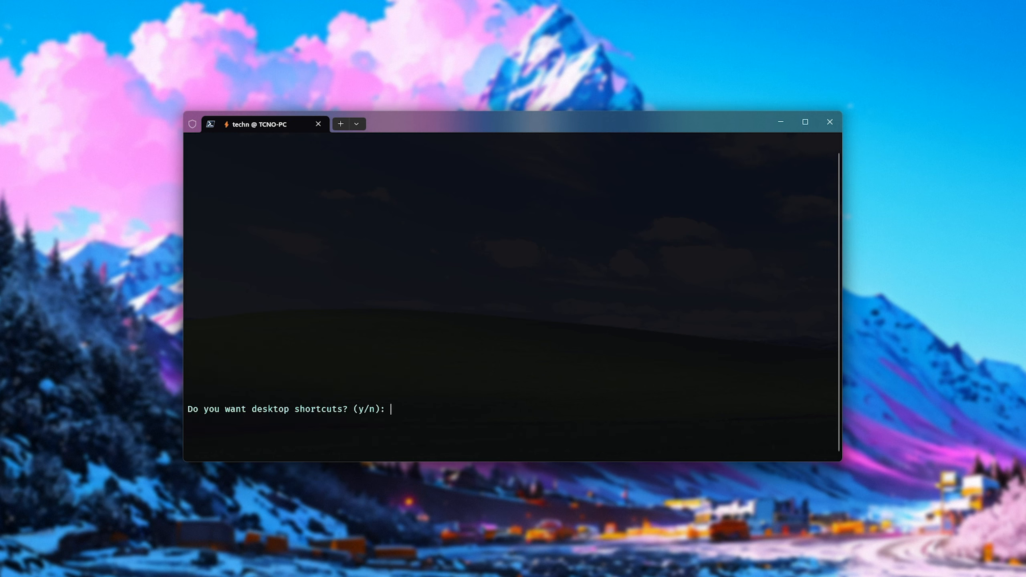
# Step: Answer y for desktop shortcuts, then enter 3 to launch WizardLM 13B Uncensored
pyautogui.write('y')
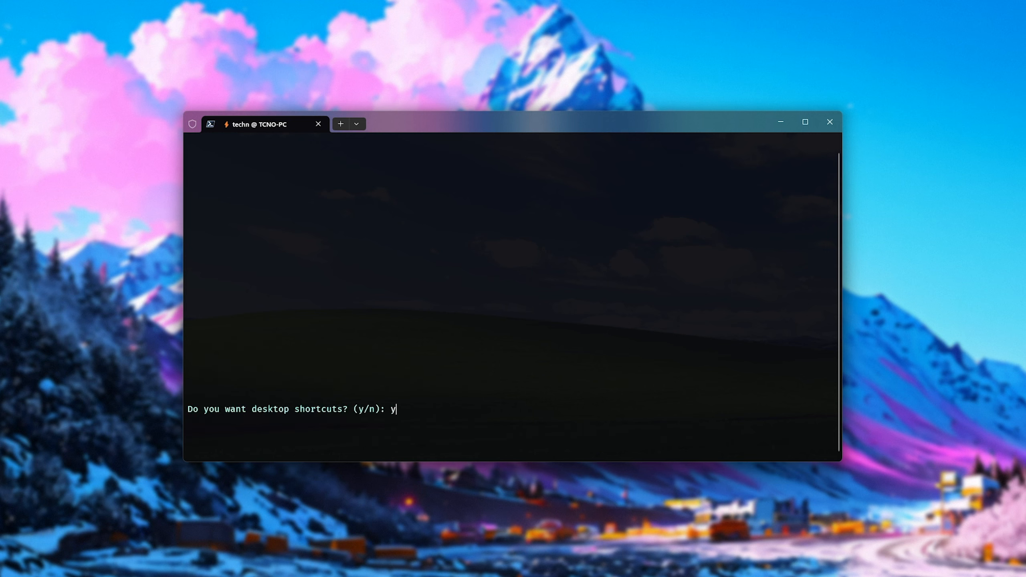
pyautogui.press('Return')
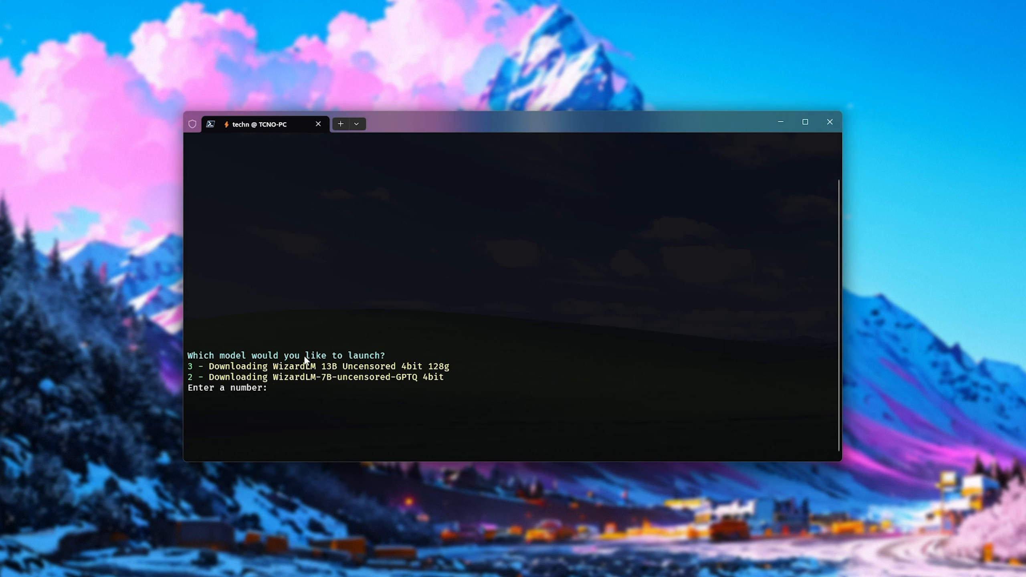
pyautogui.moveTo(351, 490)
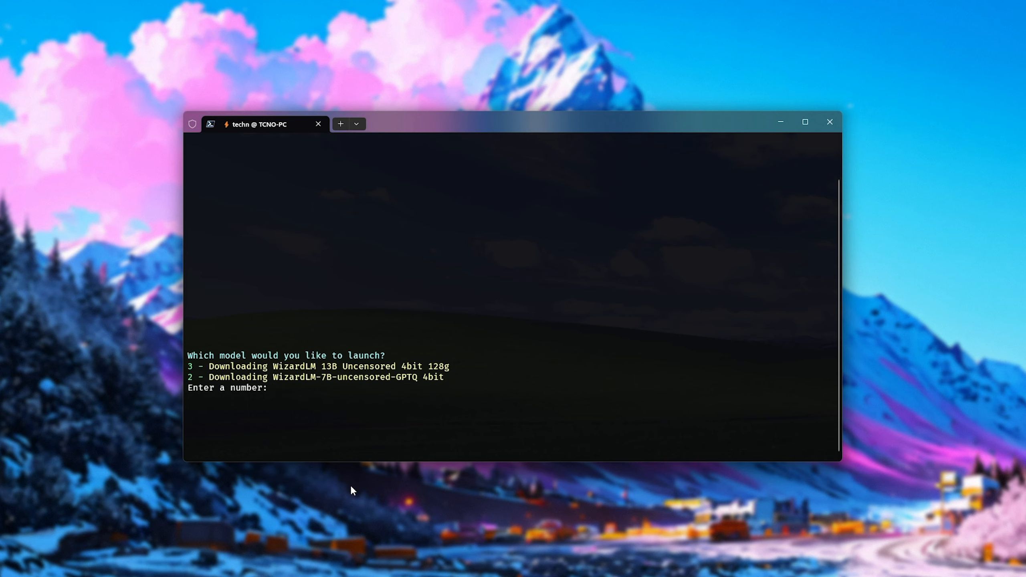
pyautogui.write('3')
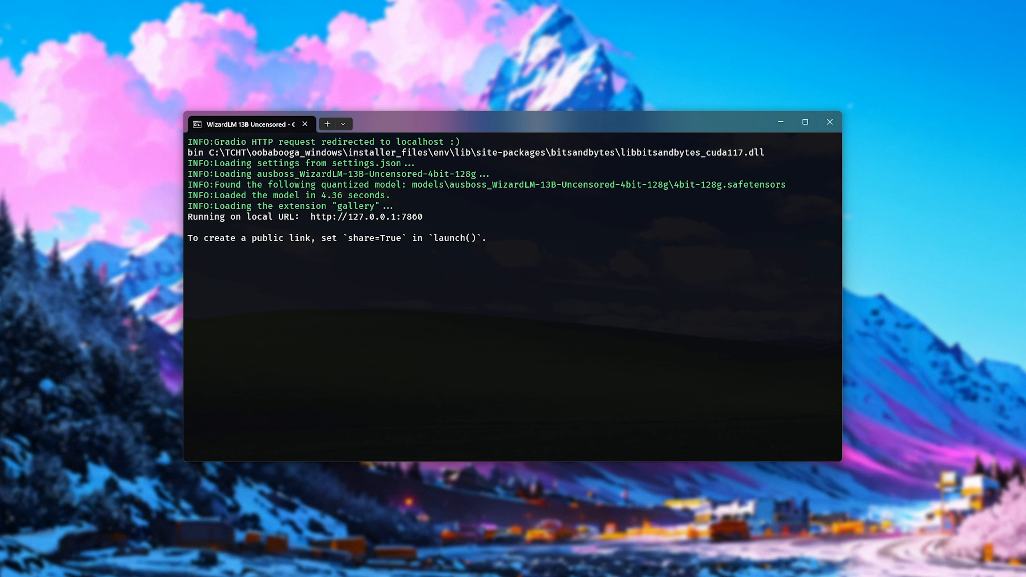
pyautogui.moveTo(336, 216)
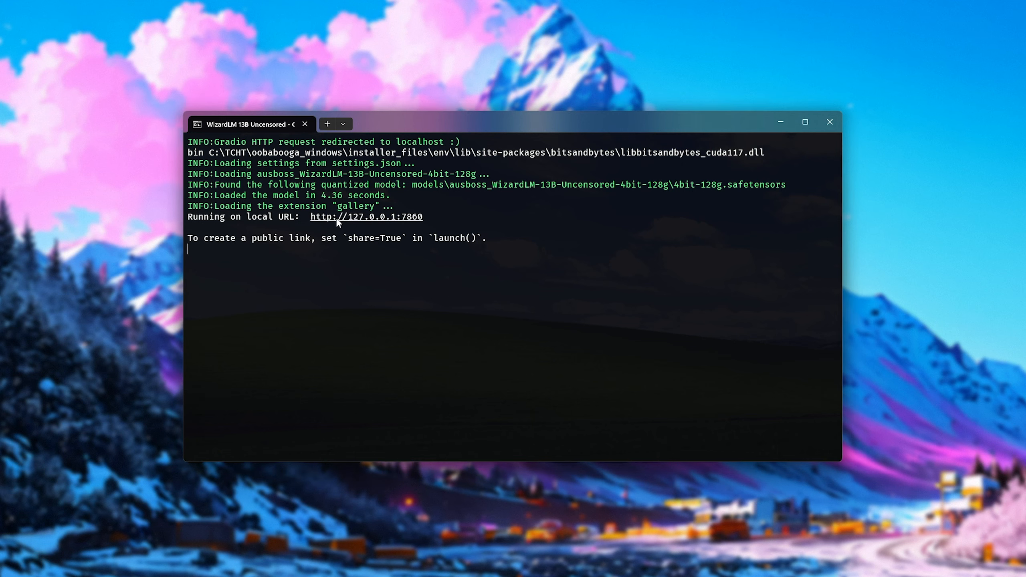
# Step: Follow the local URL into the web UI and send the model a 'Hello' message
pyautogui.click(365, 216)
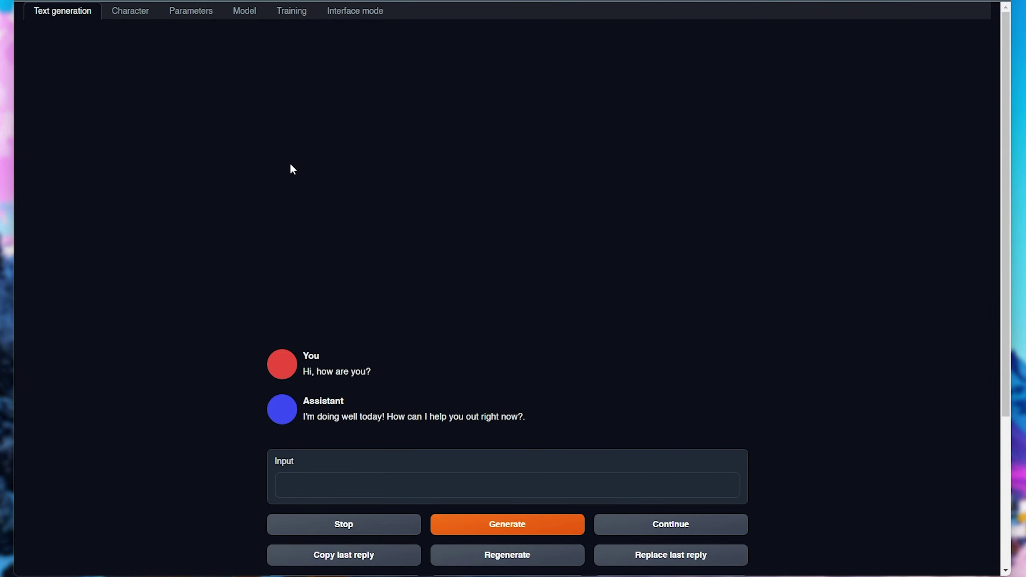
pyautogui.moveTo(570, 376)
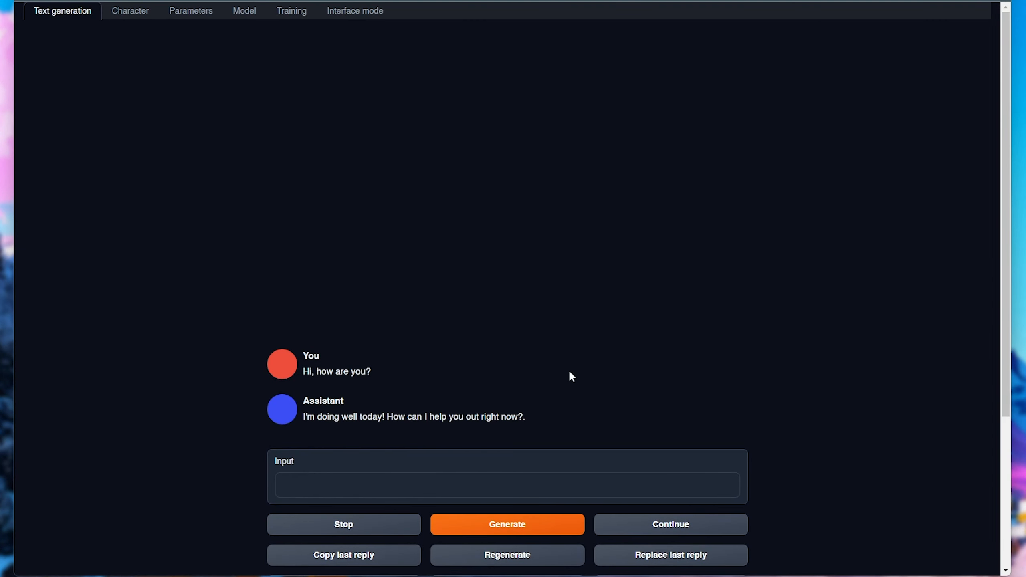
pyautogui.scroll(-3)
pyautogui.write('Hello')
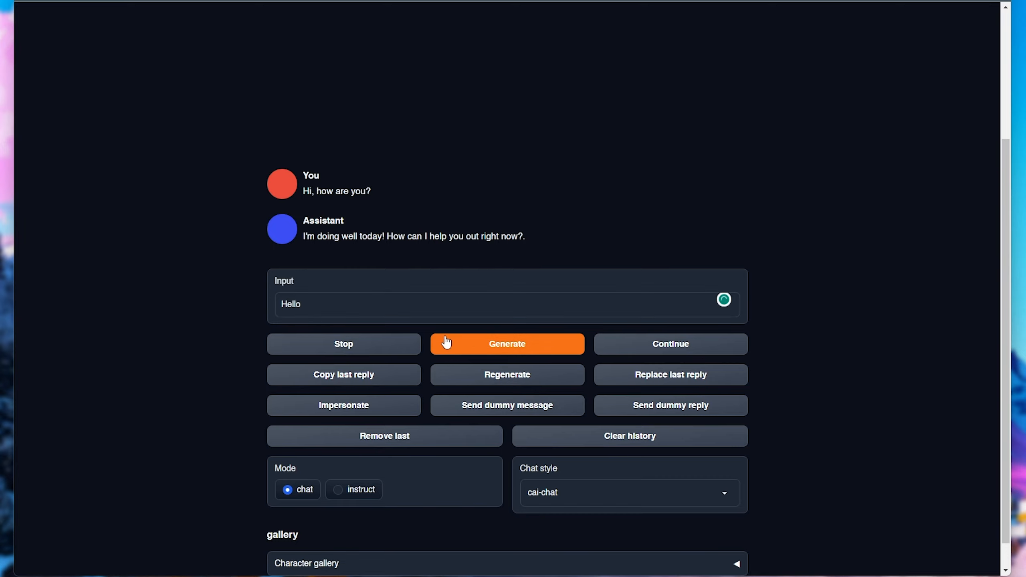
pyautogui.click(507, 344)
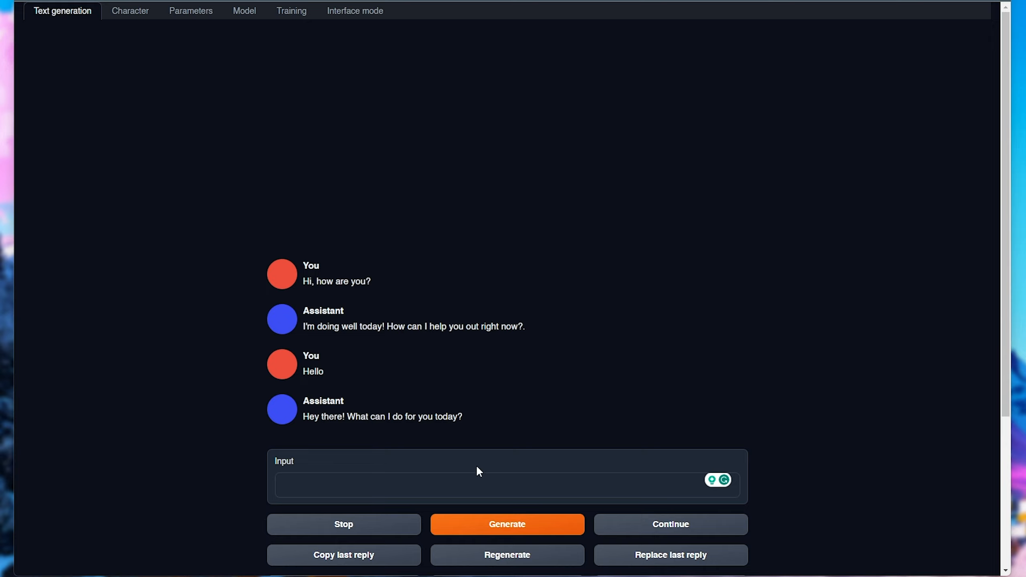
# Step: Send the model a 'Write a short essay' request and get its reply
pyautogui.scroll(-3)
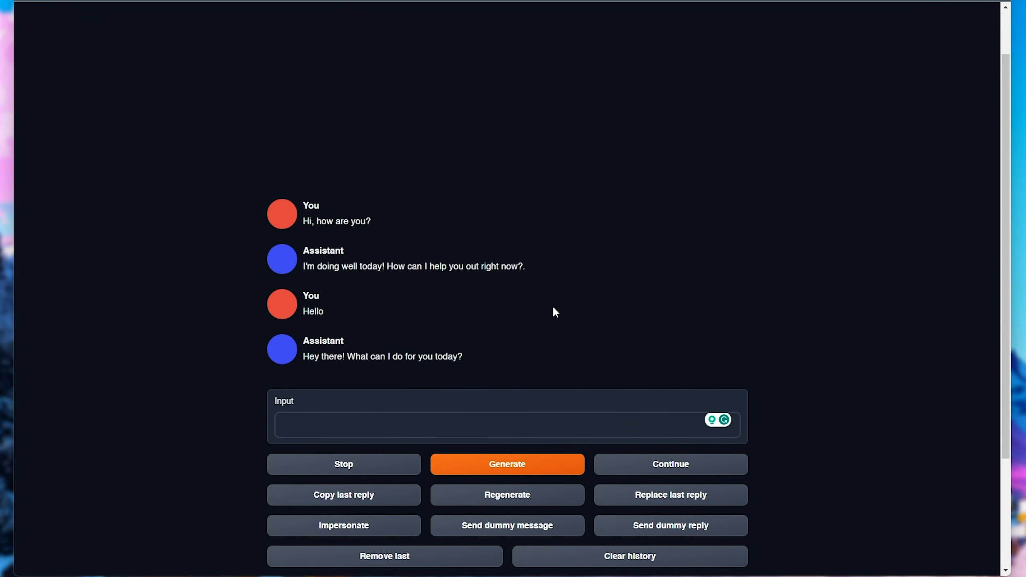
pyautogui.write('Write a short')
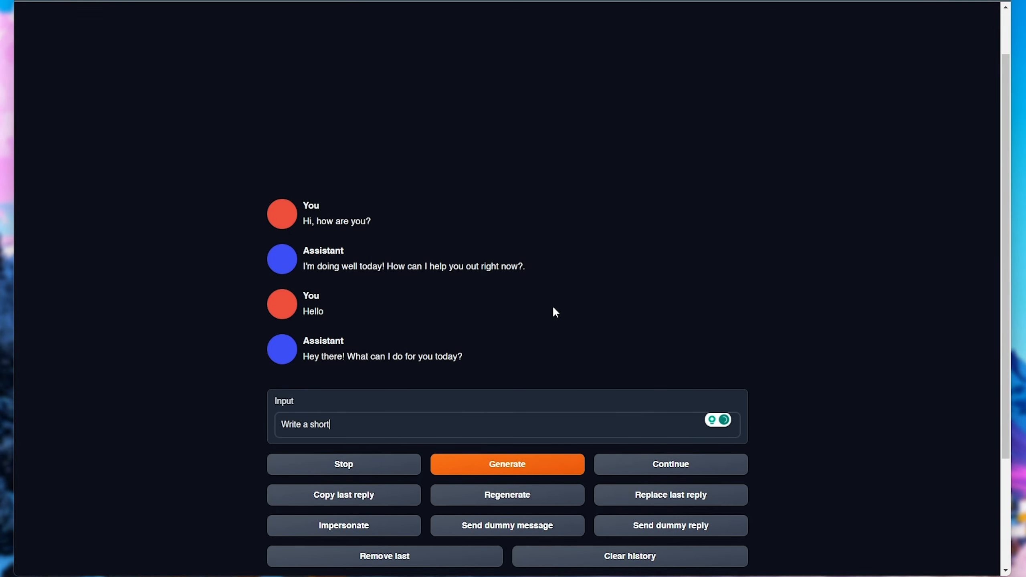
pyautogui.click(507, 464)
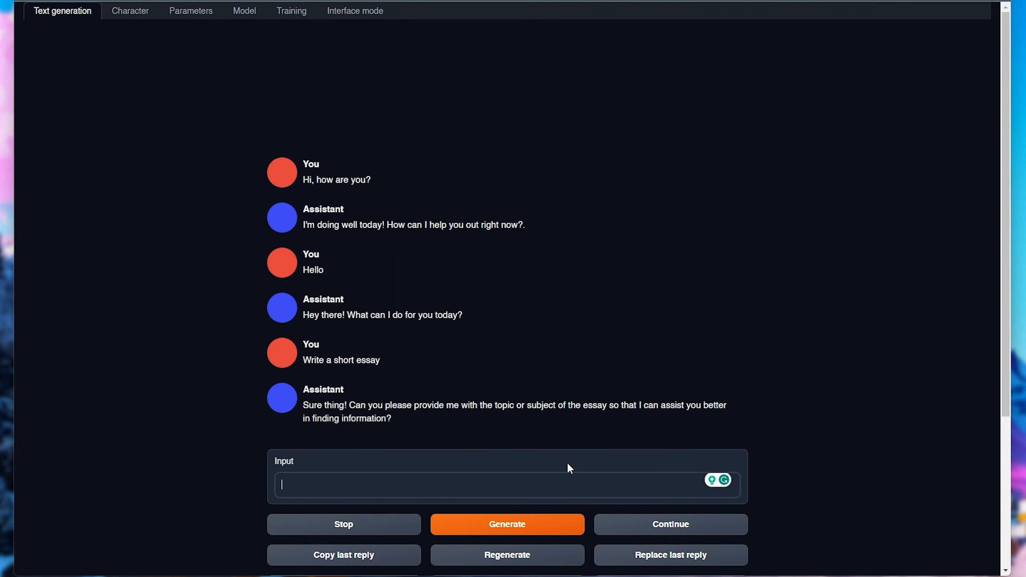
# Step: Send 'tell me something you hate about a singer' and await the model's reply
pyautogui.write('tell me s')
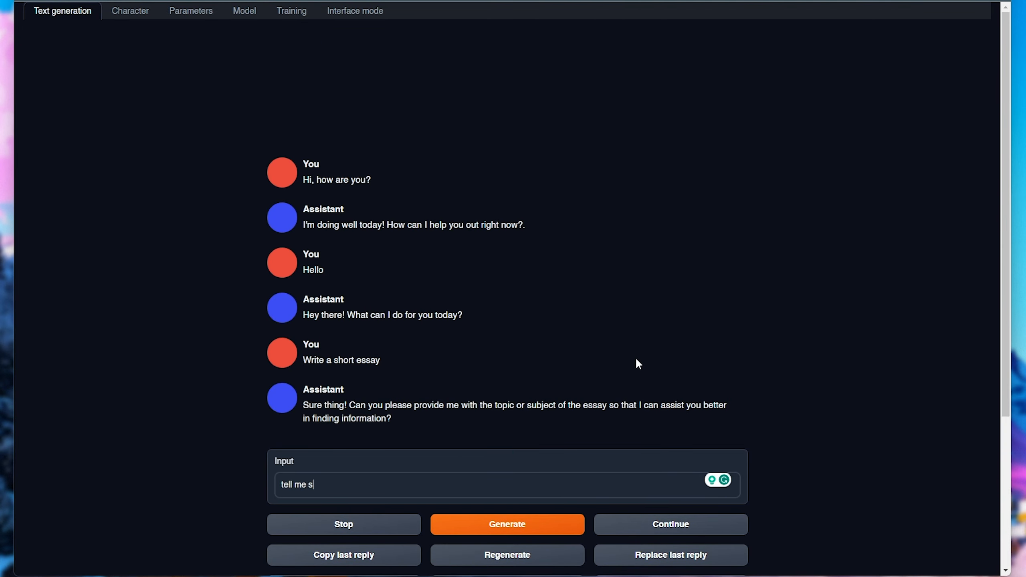
pyautogui.write('omething you hate about')
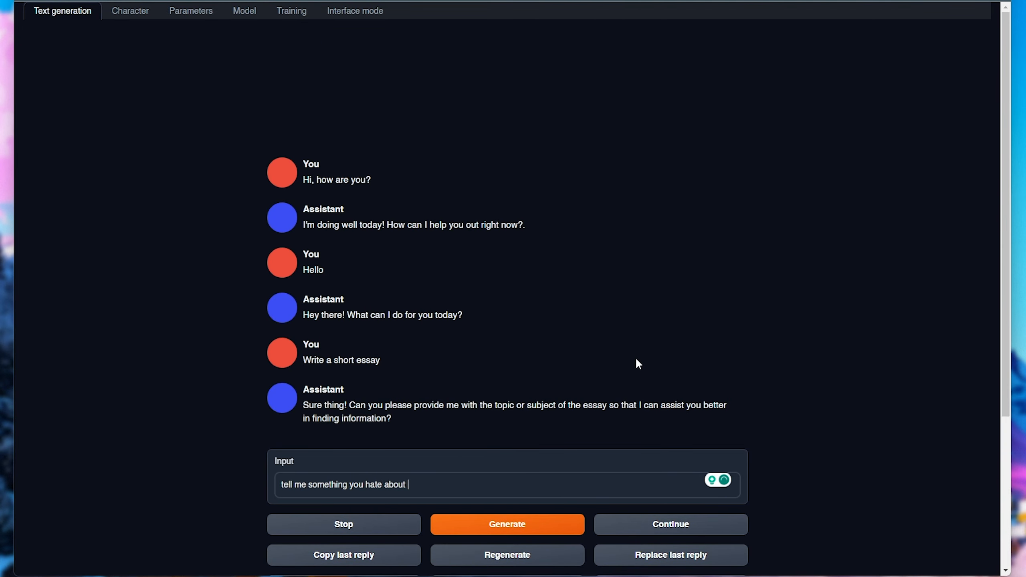
pyautogui.click(507, 524)
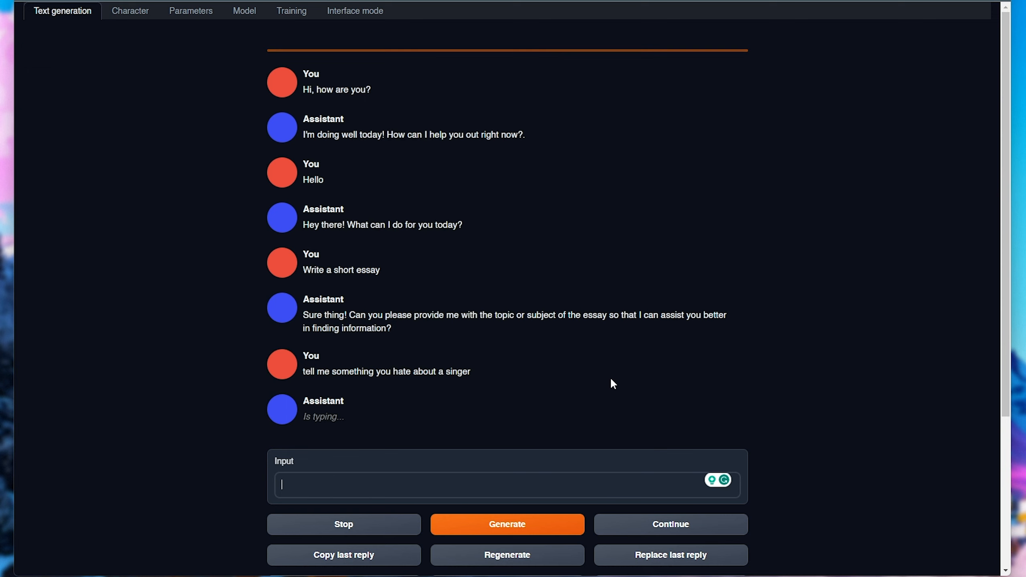
pyautogui.moveTo(517, 415)
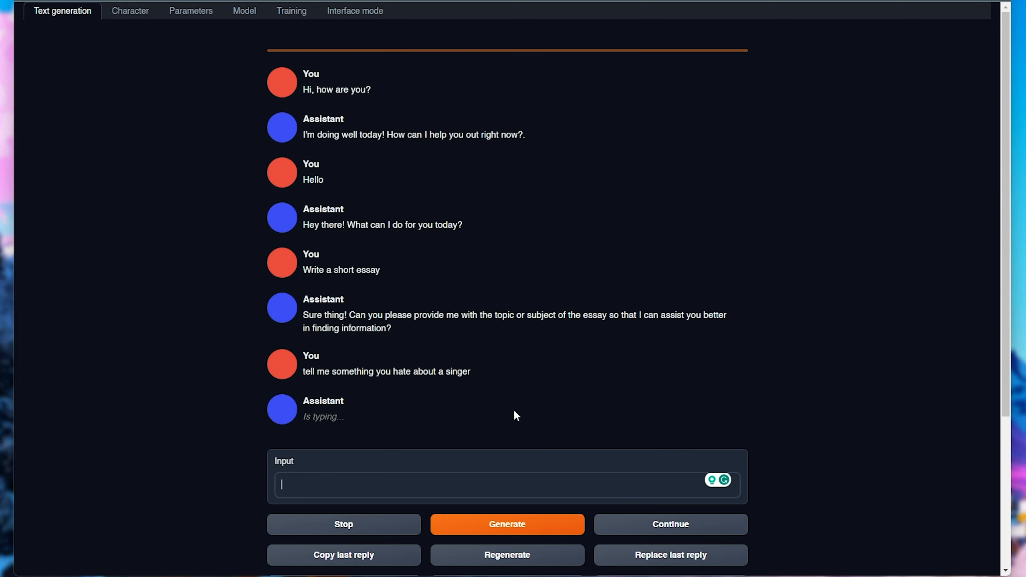
pyautogui.moveTo(693, 428)
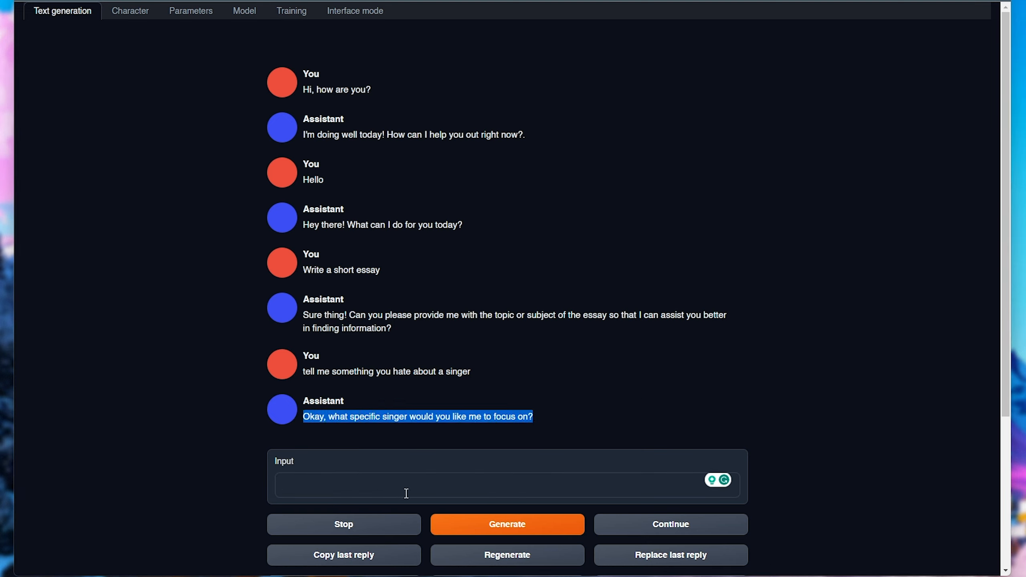
pyautogui.moveTo(559, 464)
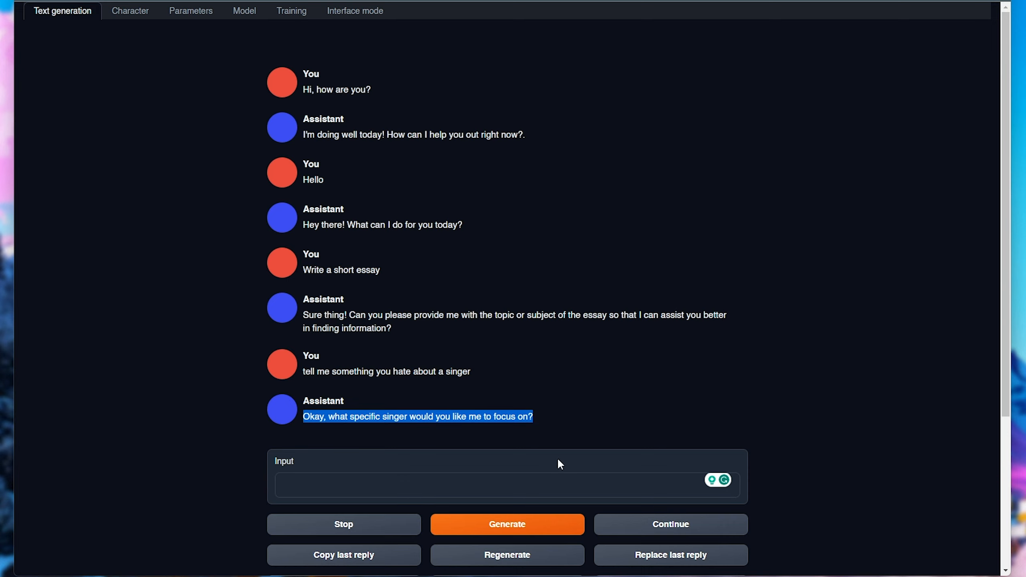
pyautogui.moveTo(383, 417)
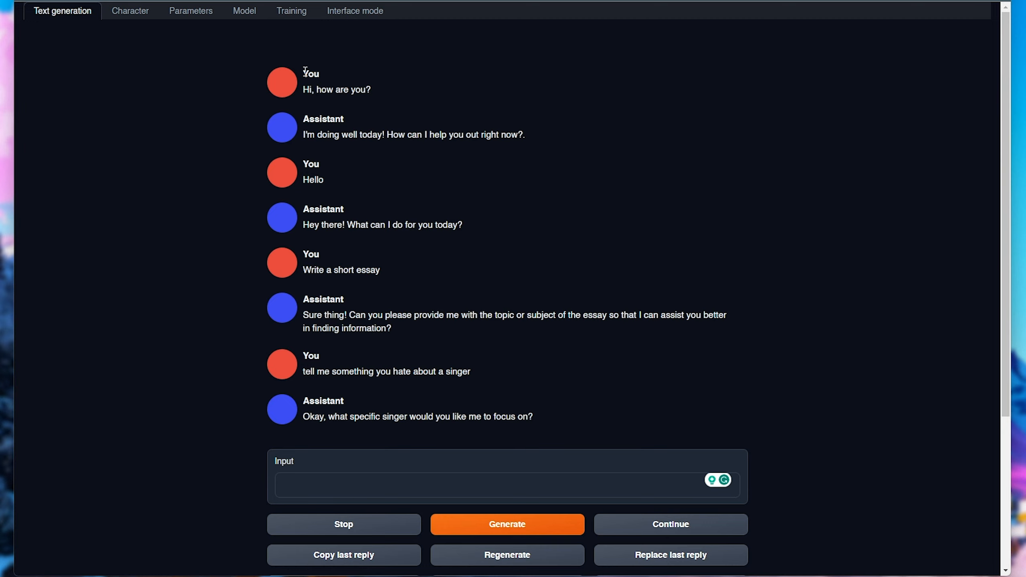
pyautogui.moveTo(291, 11)
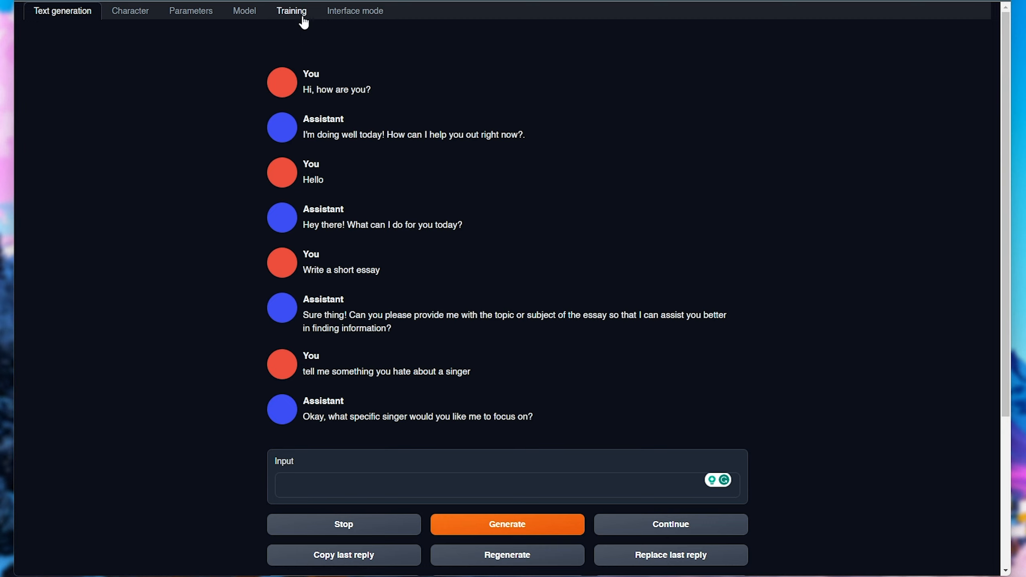
pyautogui.moveTo(202, 29)
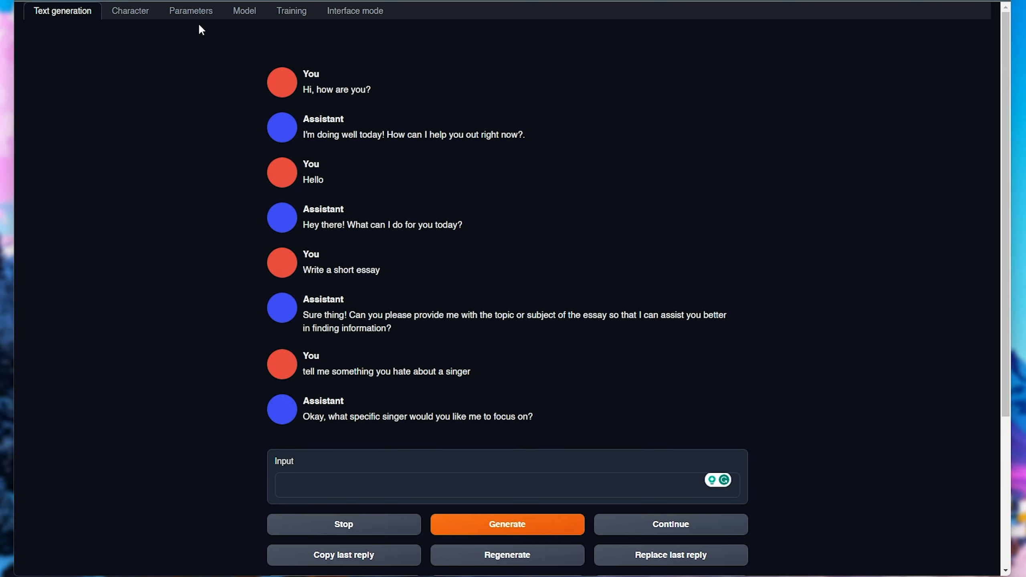
# Step: Switch the web UI to the Parameters page showing generation settings
pyautogui.click(191, 11)
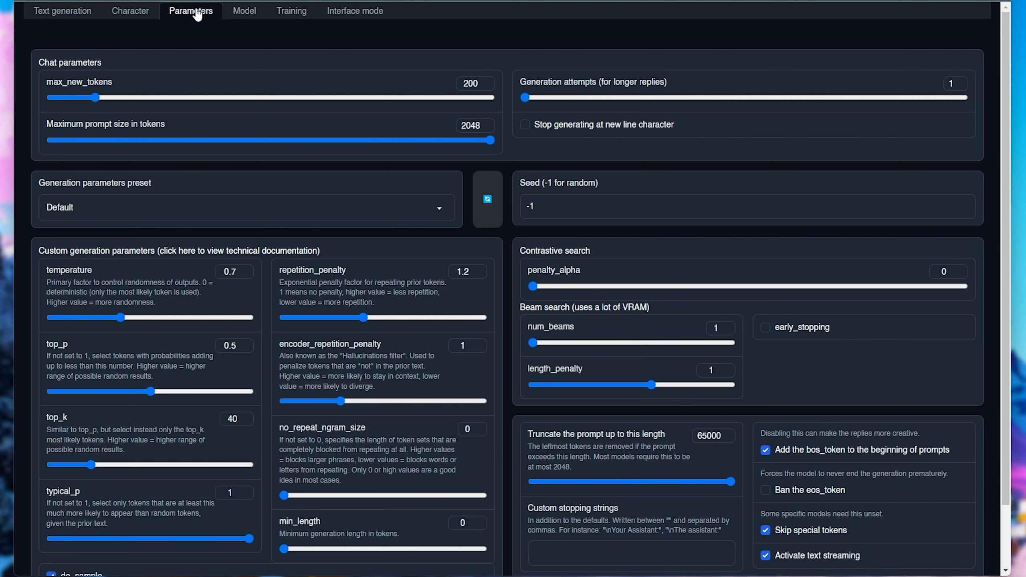
pyautogui.moveTo(130, 283)
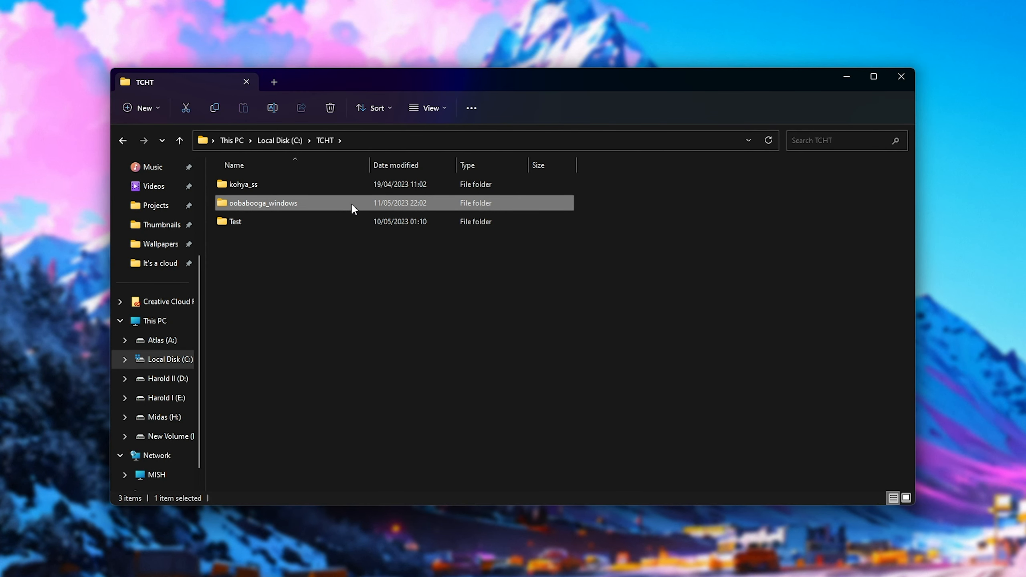
# Step: Enter C:\TCHT\oobabooga_windows, select the WizardLM launcher .bat files and bring up the 13B one's menu
pyautogui.doubleClick(263, 203)
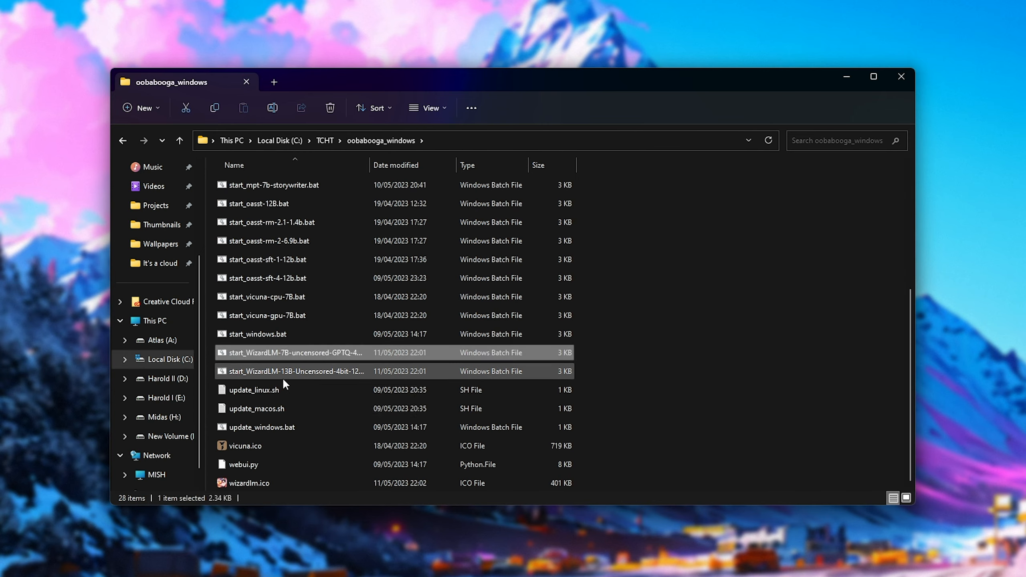
pyautogui.click(295, 372)
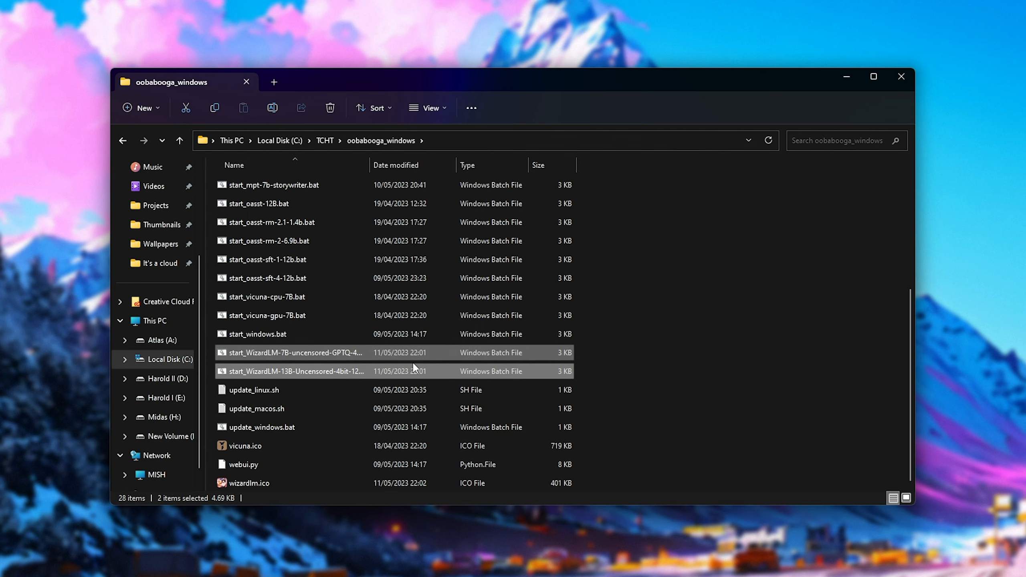
pyautogui.rightClick(295, 371)
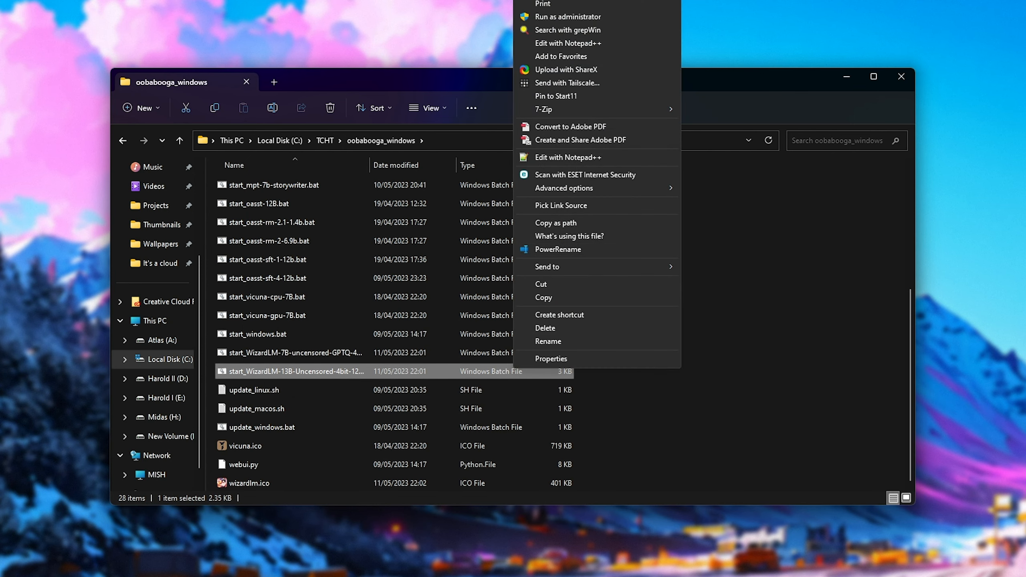